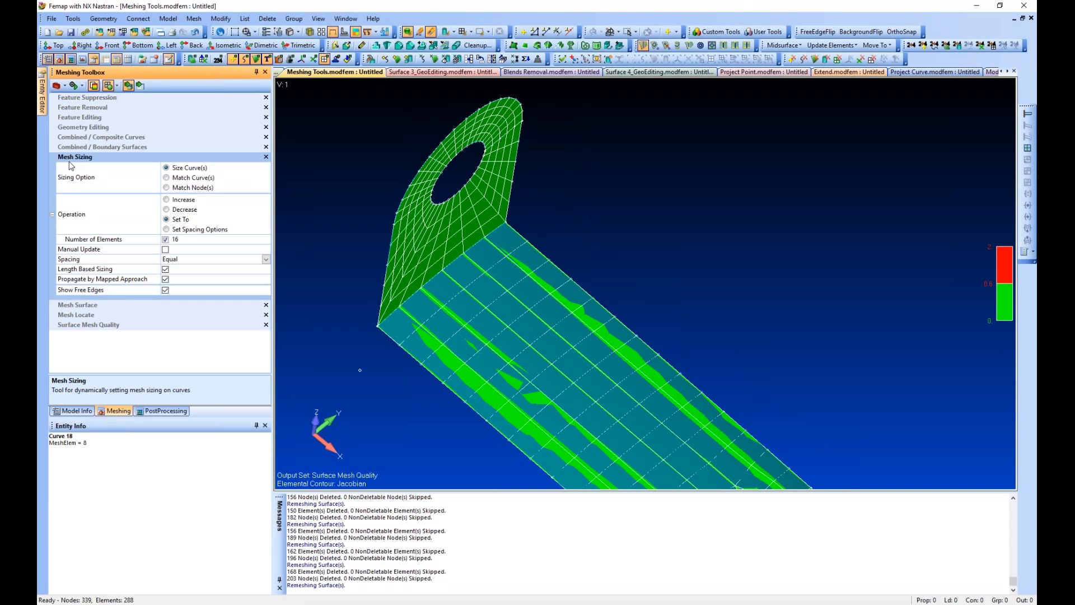
- Remesh the bracket surface from the Meshing Toolbox Mesh Surface settings
left_click(78, 166)
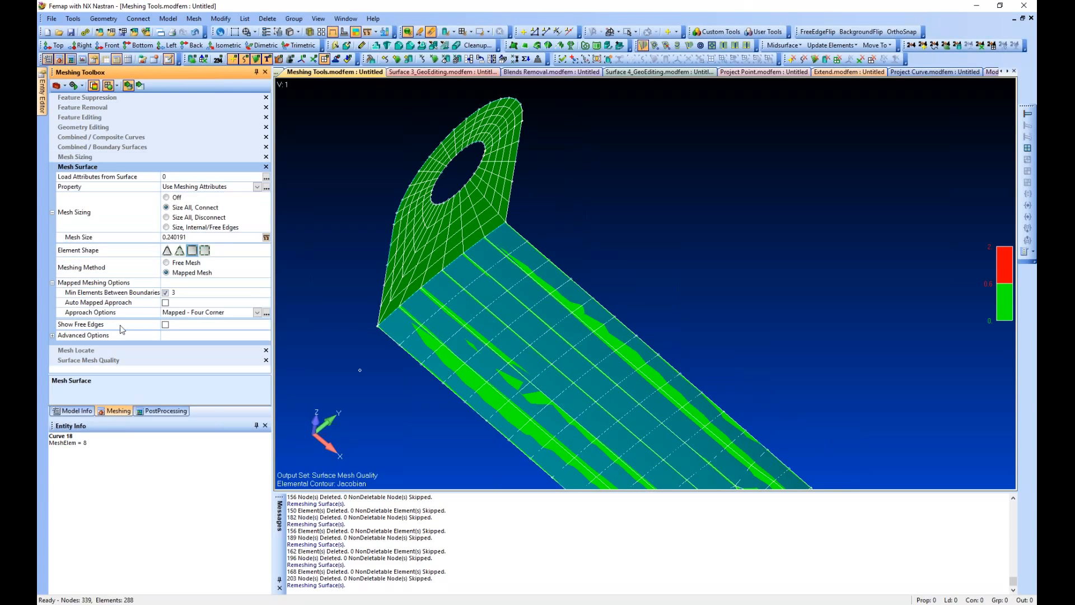
left_click(167, 262)
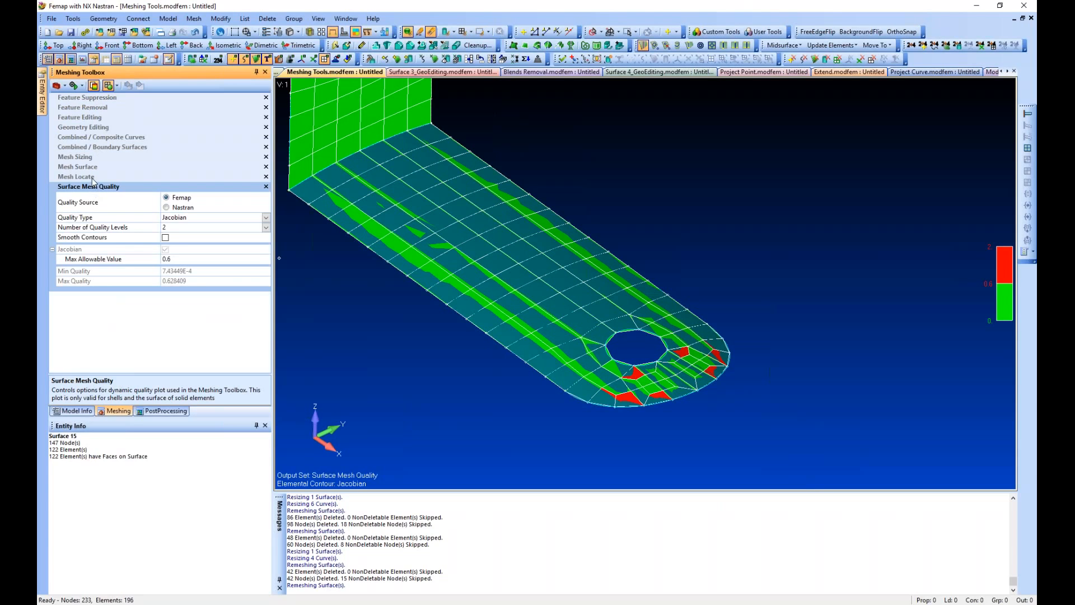
- Show the contour in solid colours and set the Jacobian Max Allowable Value to 0.4
left_click(76, 176)
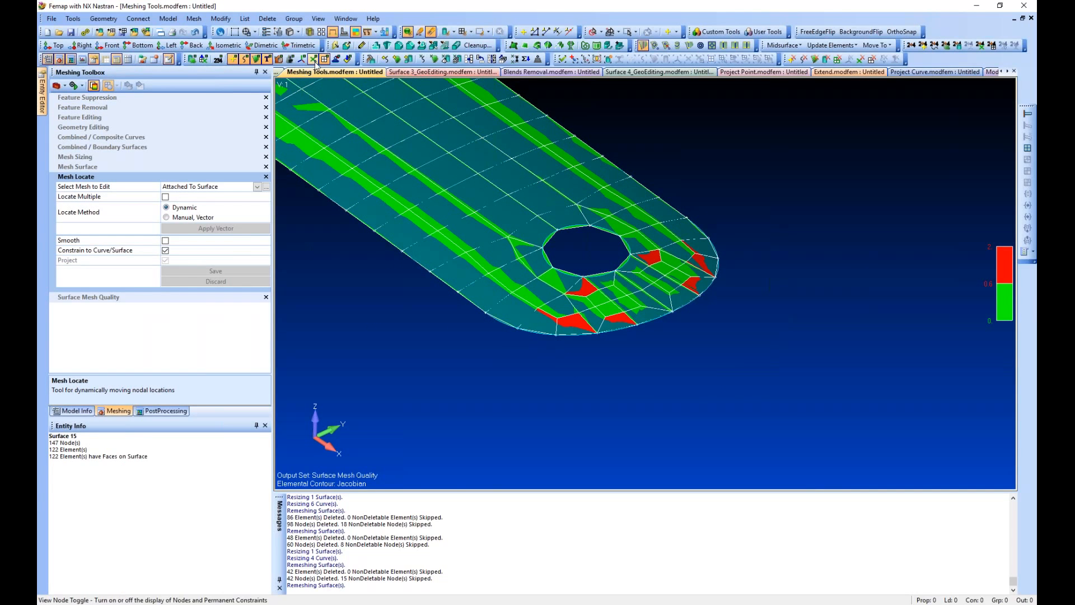
left_click(312, 58)
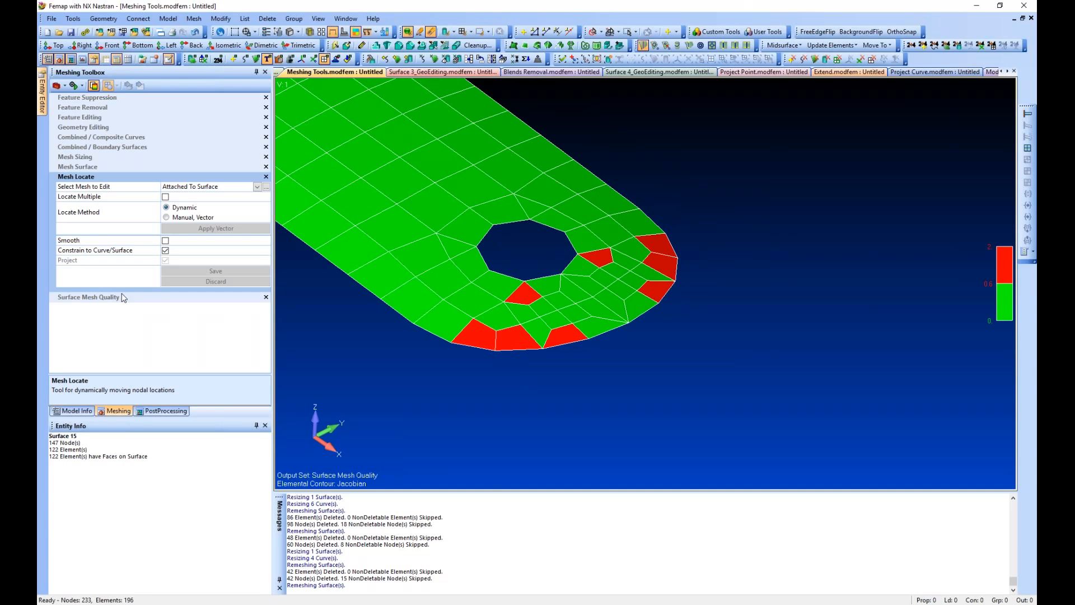
left_click(87, 295)
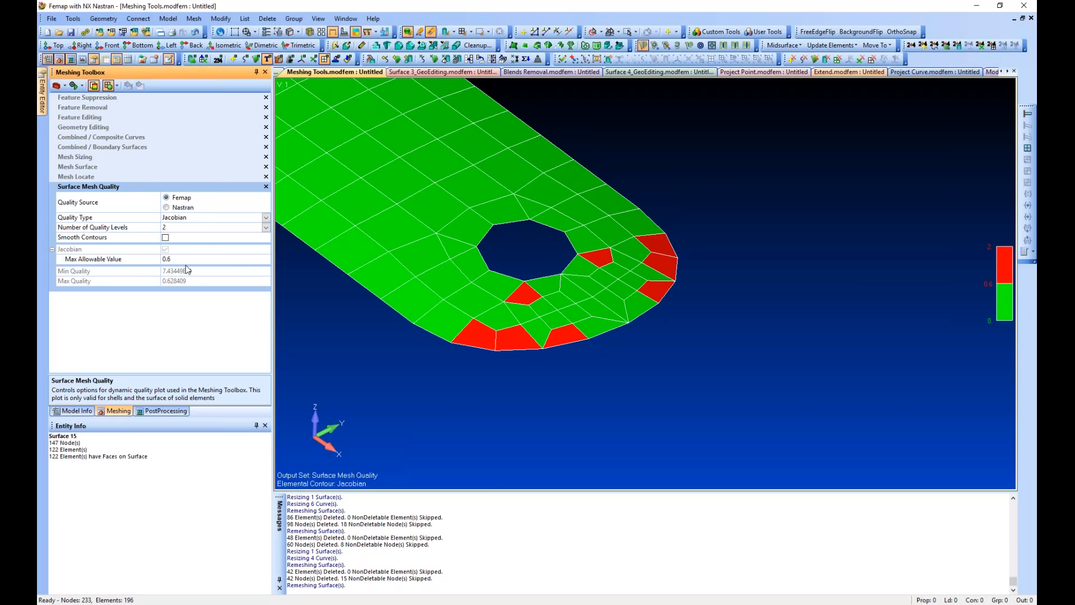
left_click(206, 259)
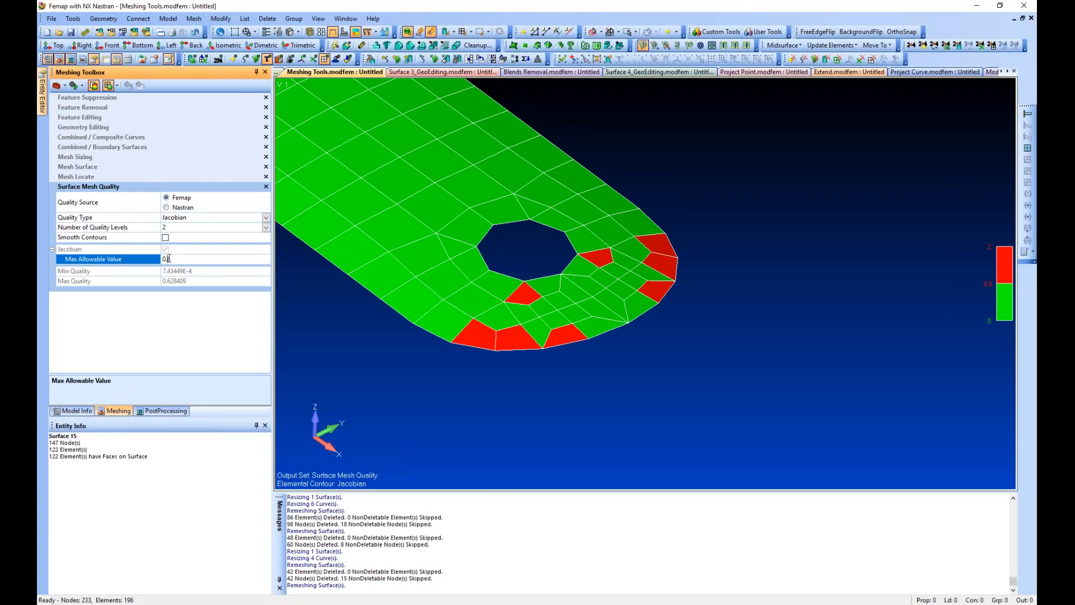
type("0.4")
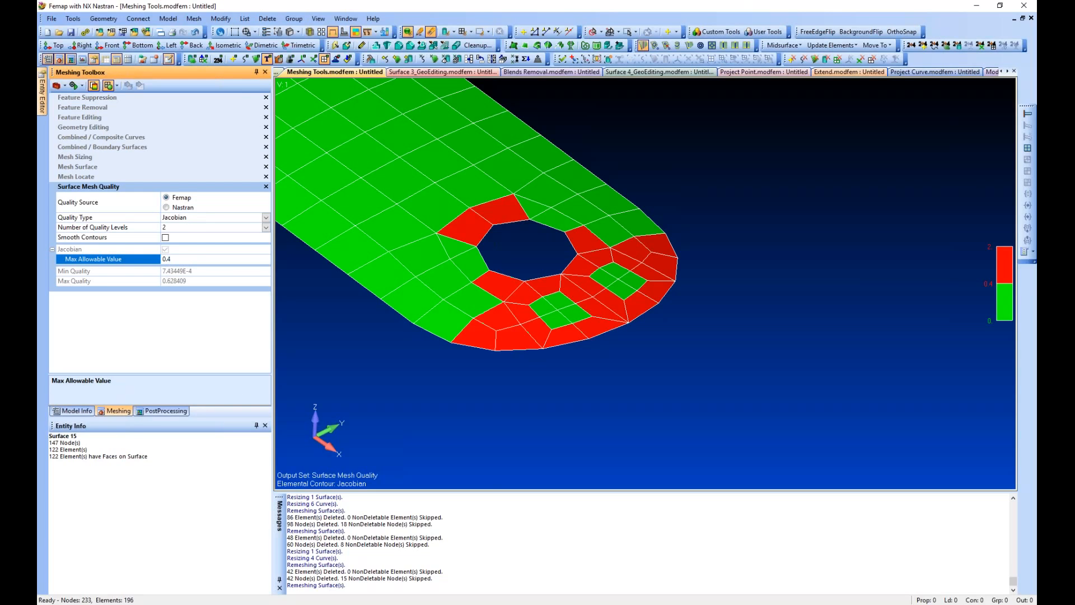
mouse_move(216, 255)
type("0.6")
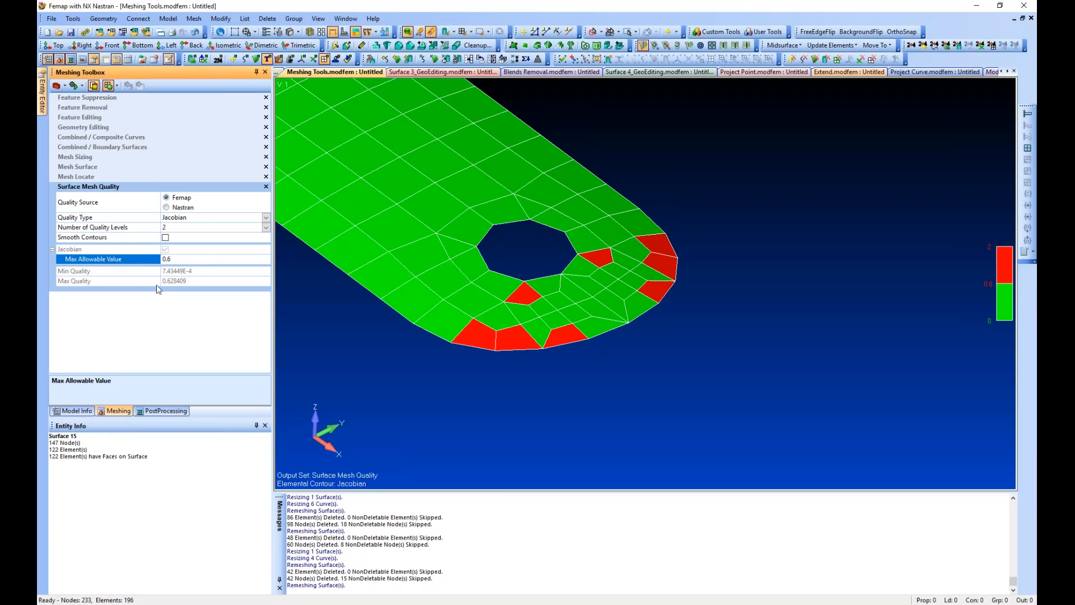
mouse_move(194, 276)
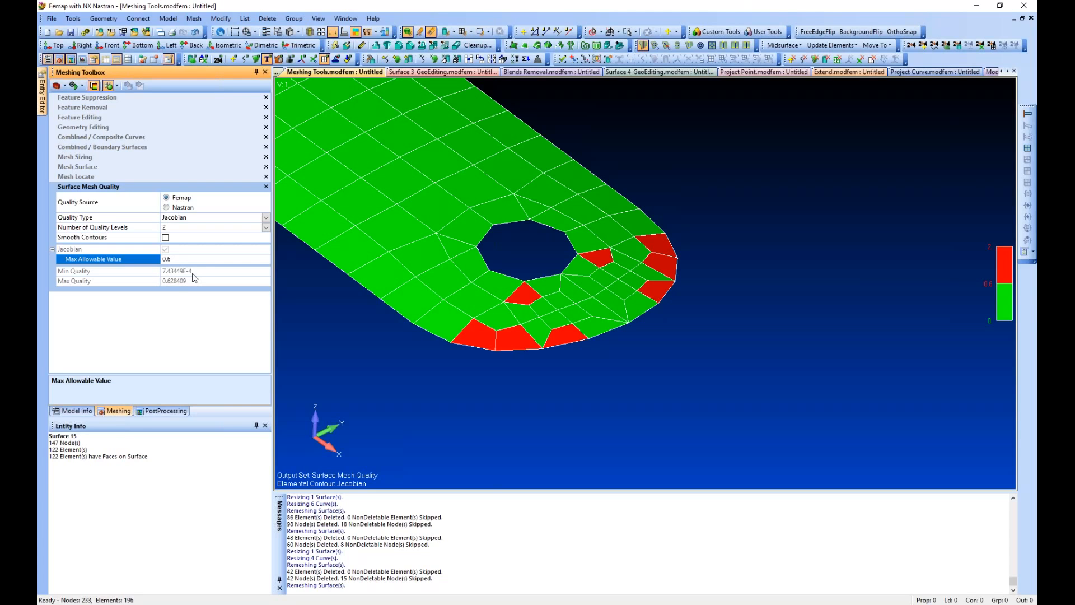
mouse_move(197, 275)
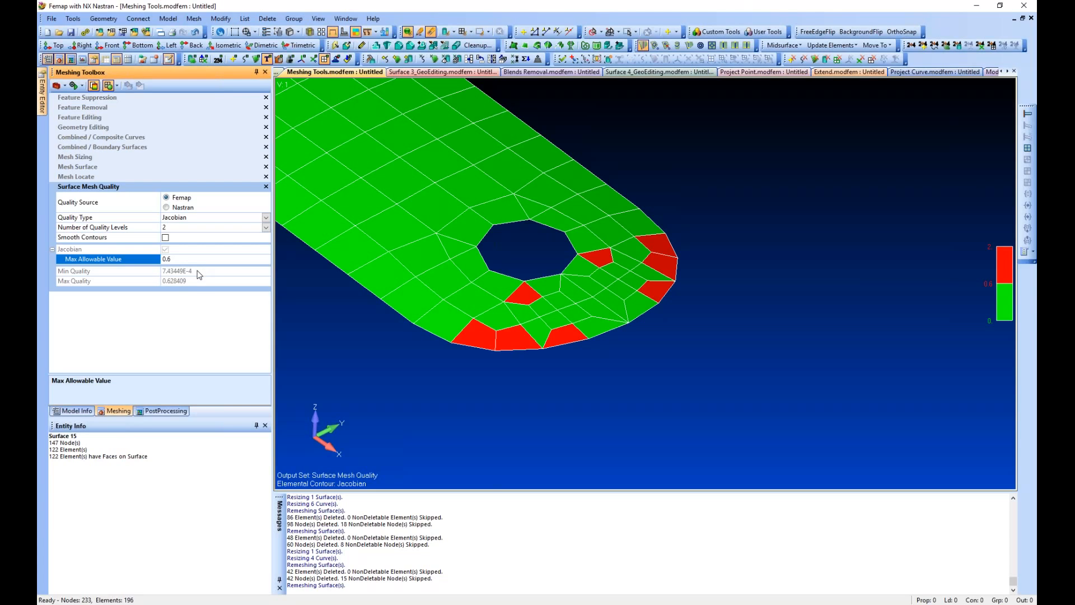
mouse_move(194, 284)
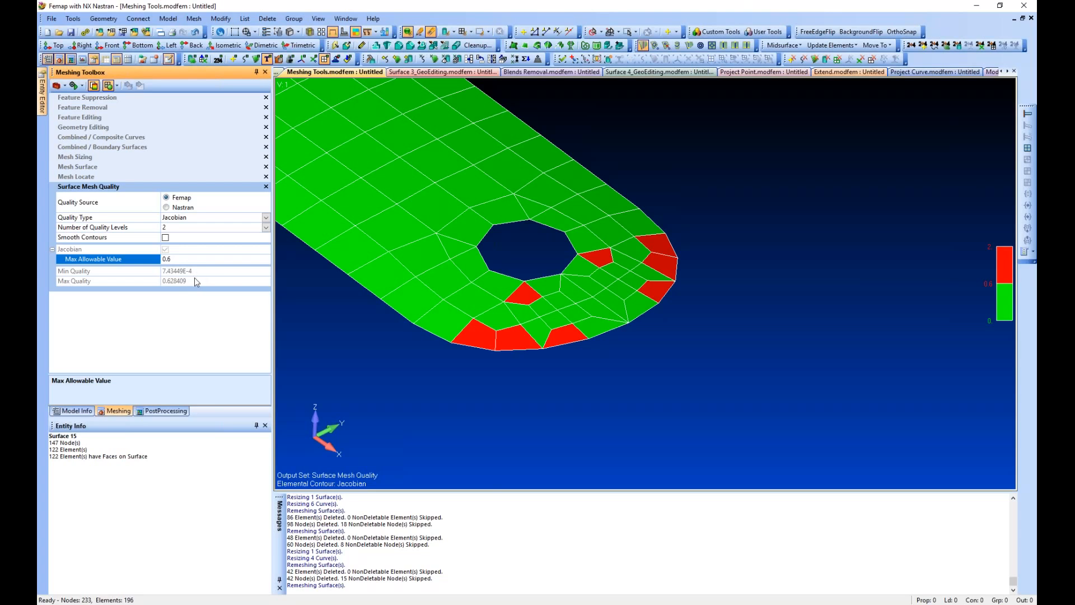
mouse_move(192, 291)
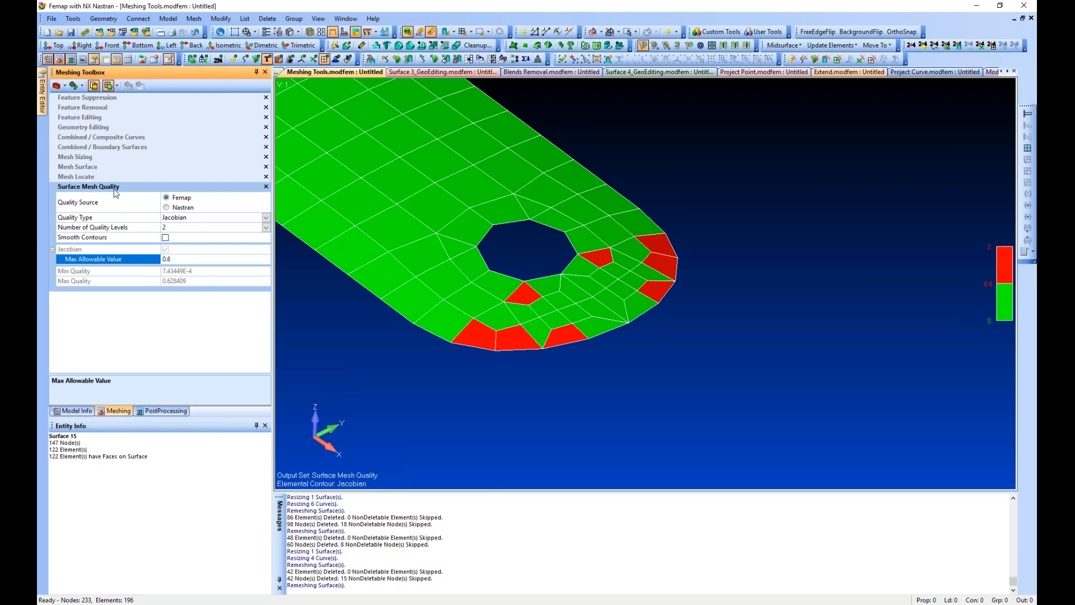
- In Mesh Locate choose mesh Attached To Surface and start selecting the surface to edit
left_click(76, 176)
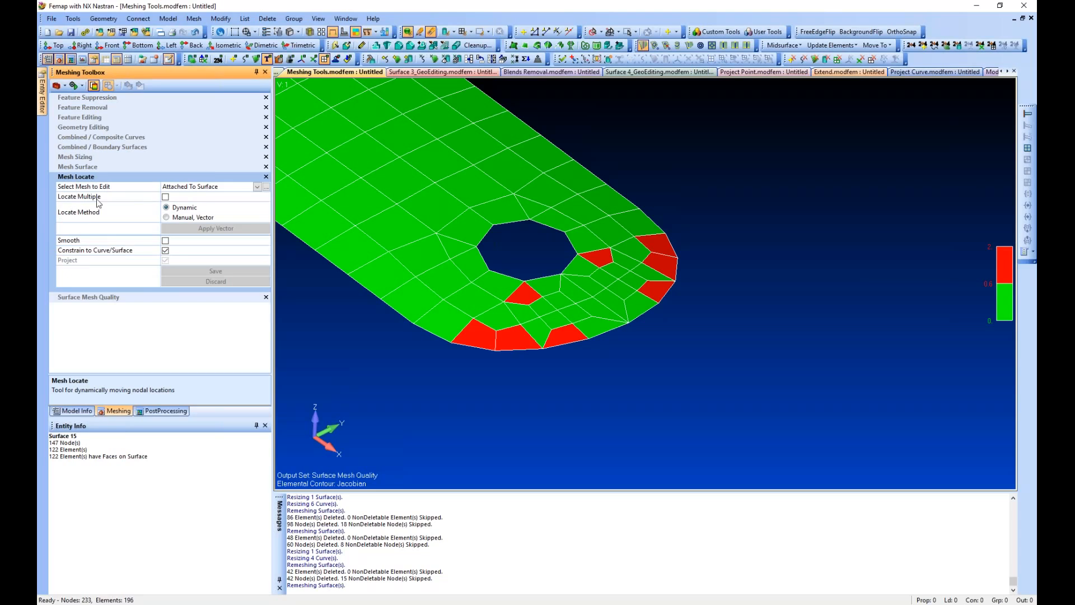
left_click(83, 186)
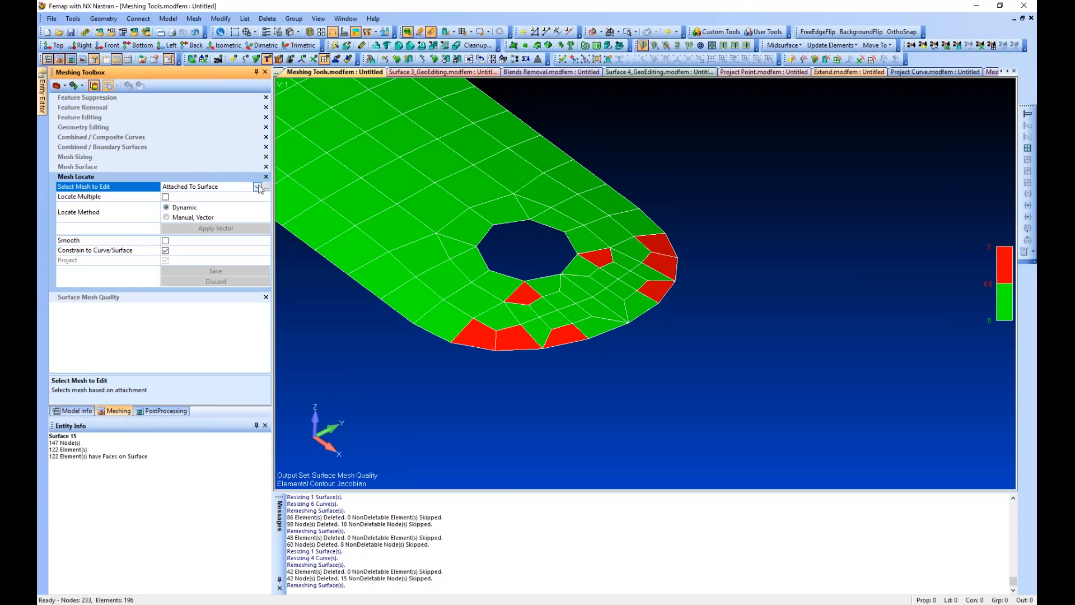
left_click(257, 187)
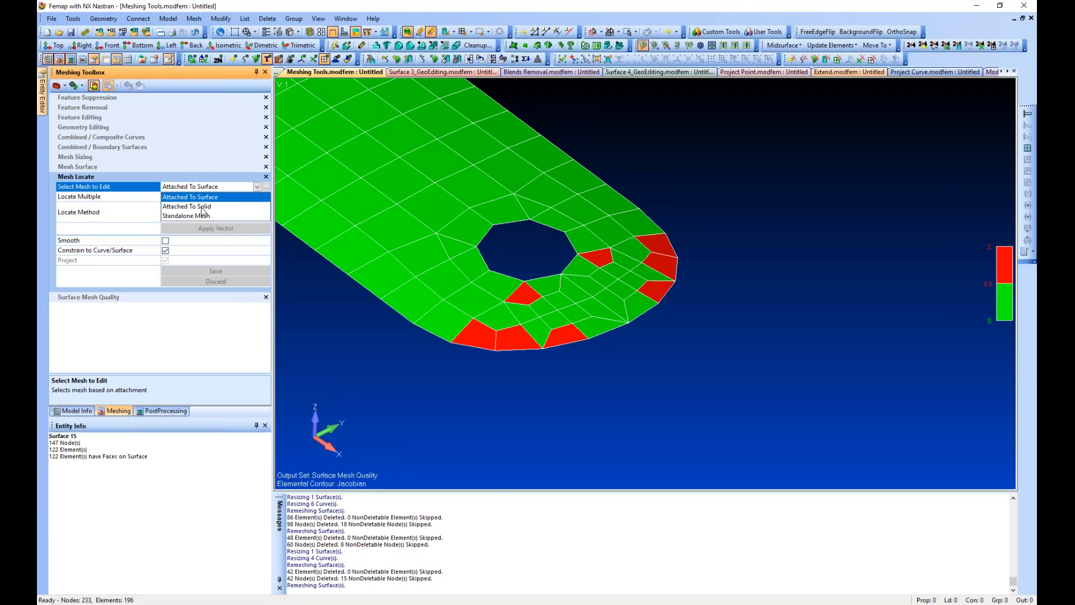
mouse_move(209, 215)
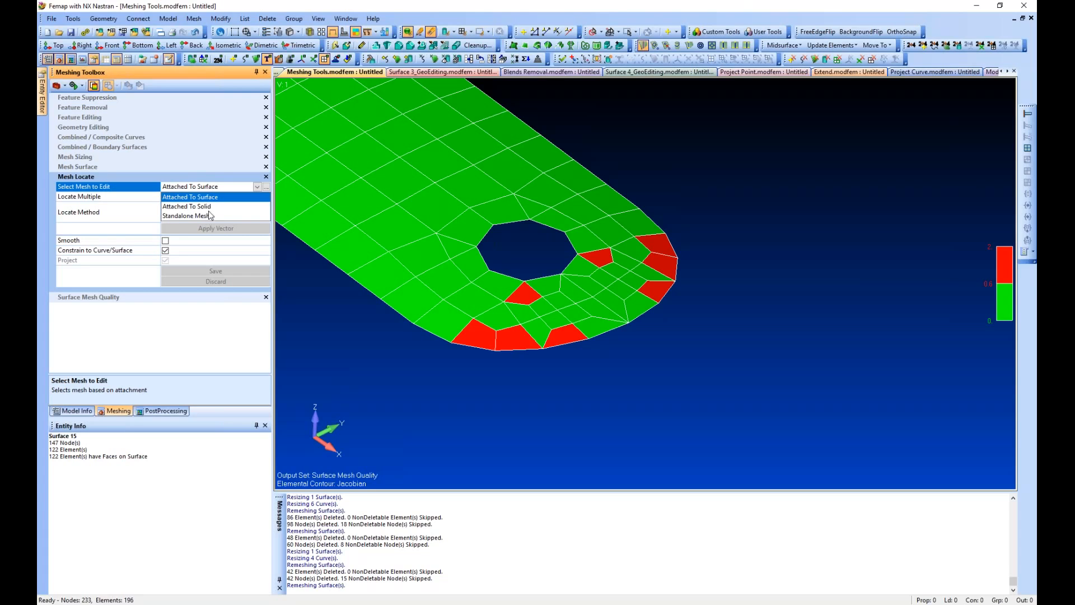
left_click(200, 197)
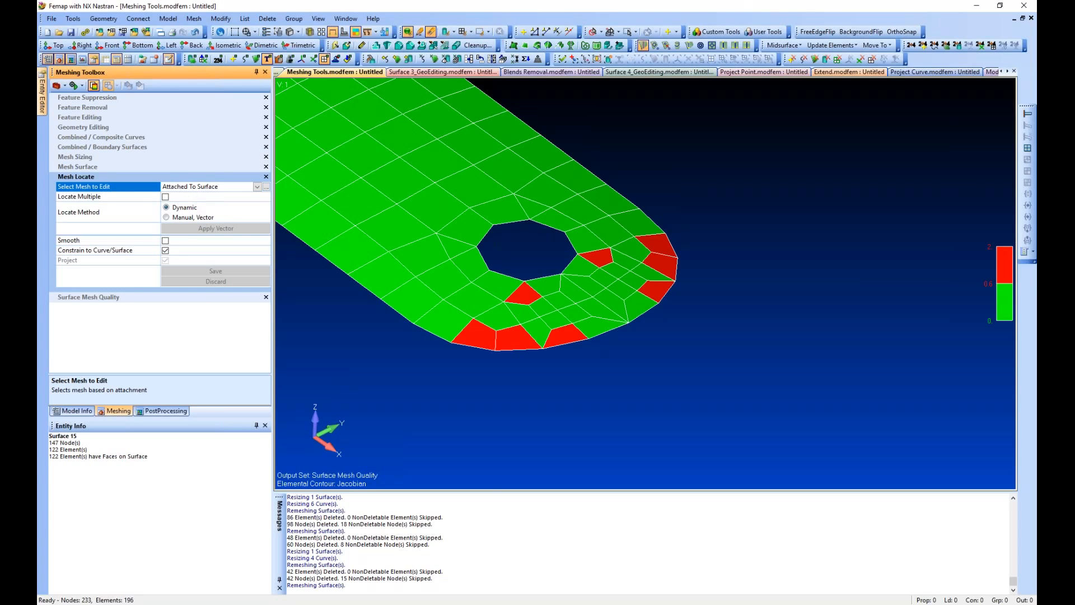
left_click(167, 216)
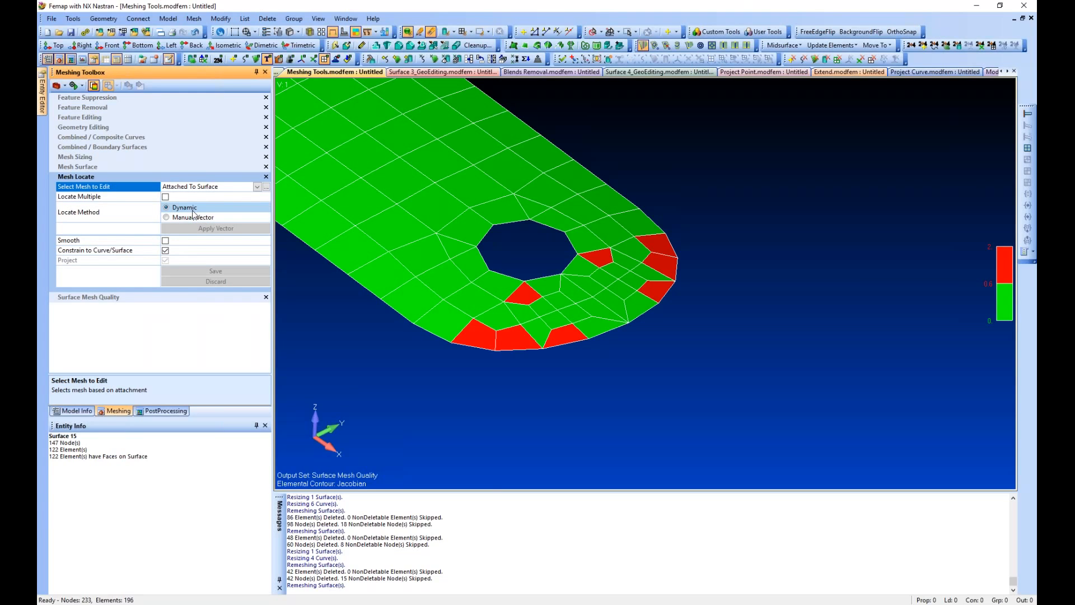
mouse_move(169, 257)
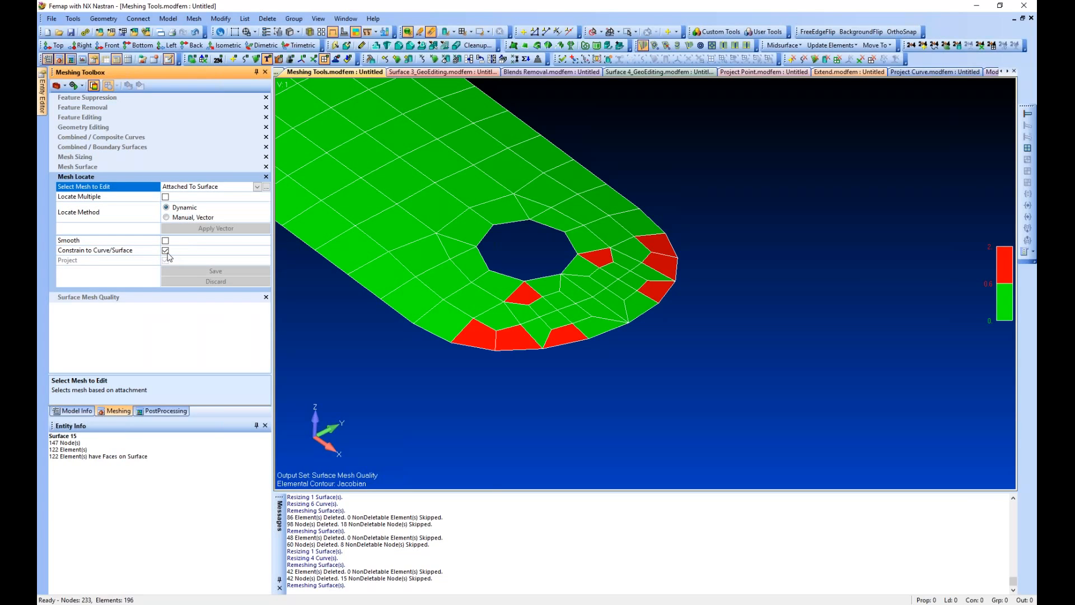
left_click(166, 250)
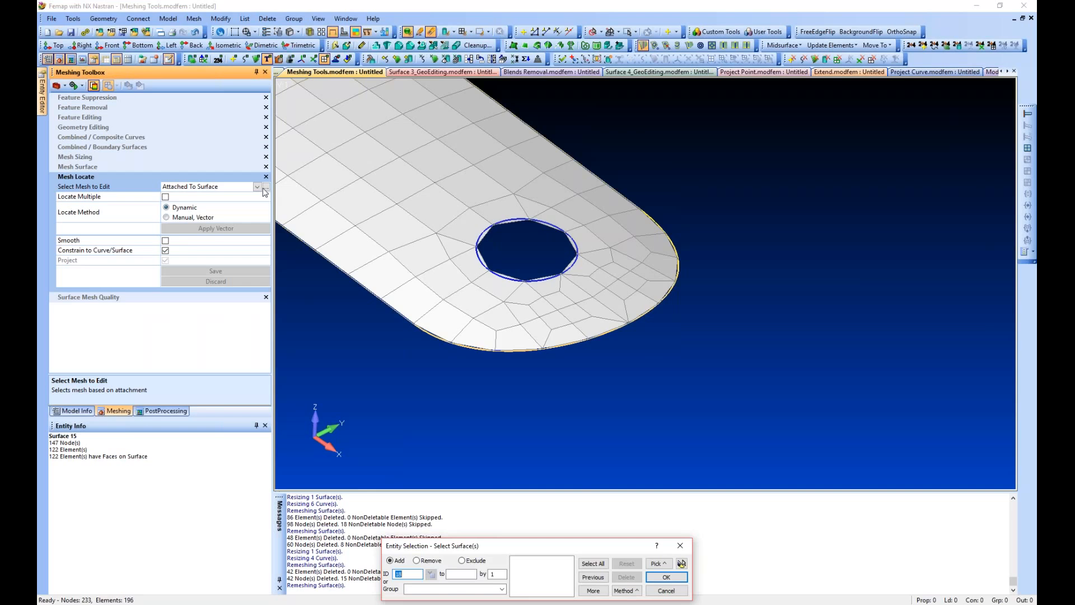
- Confirm the bracket surface and drag nodes near the hole until the red elements turn green
left_click(664, 577)
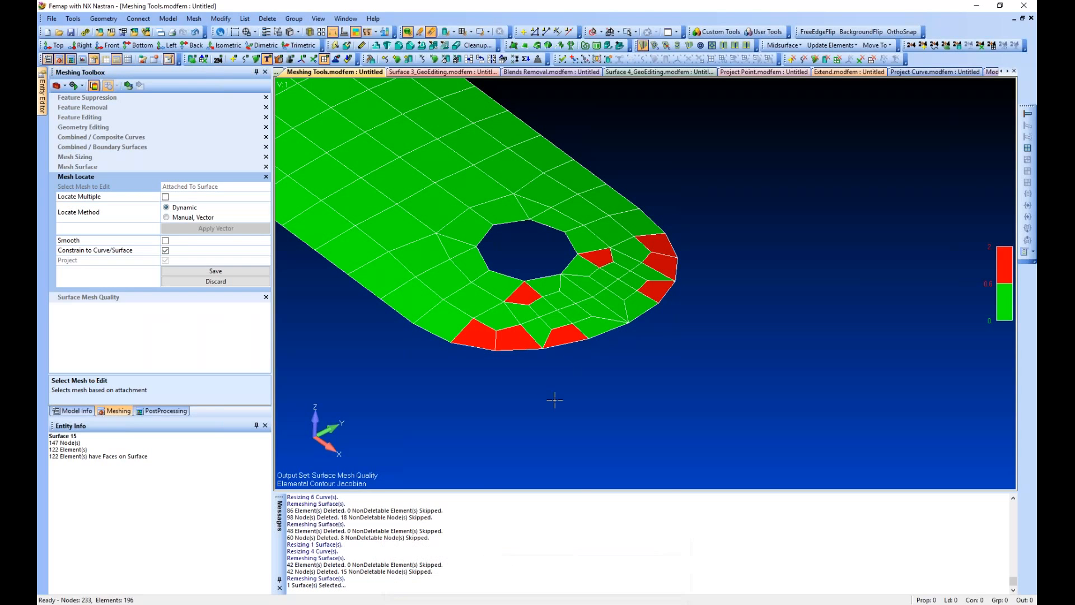
mouse_move(575, 396)
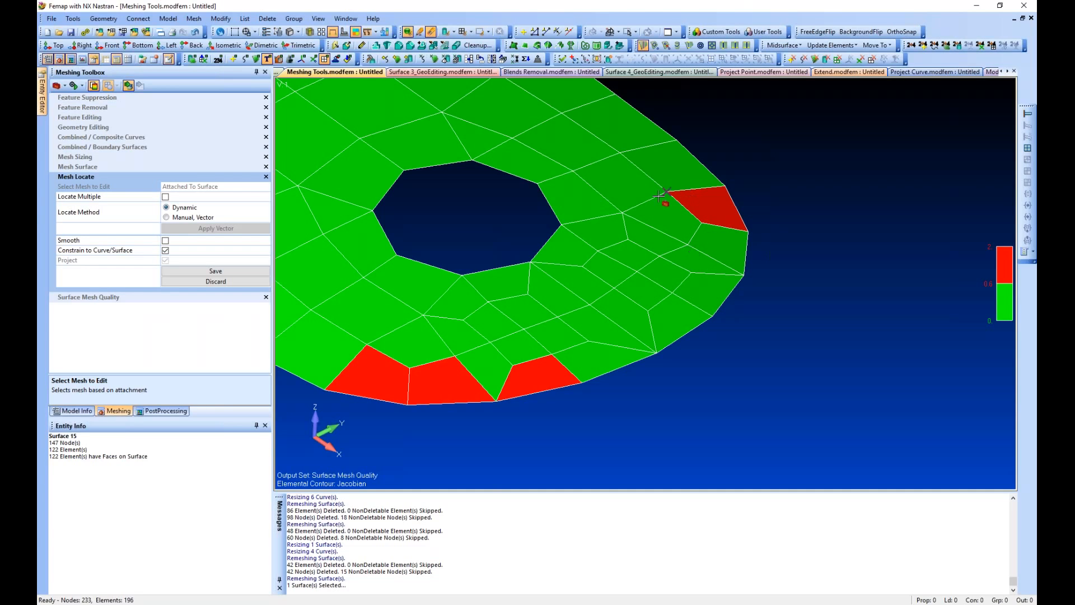
left_click(664, 195)
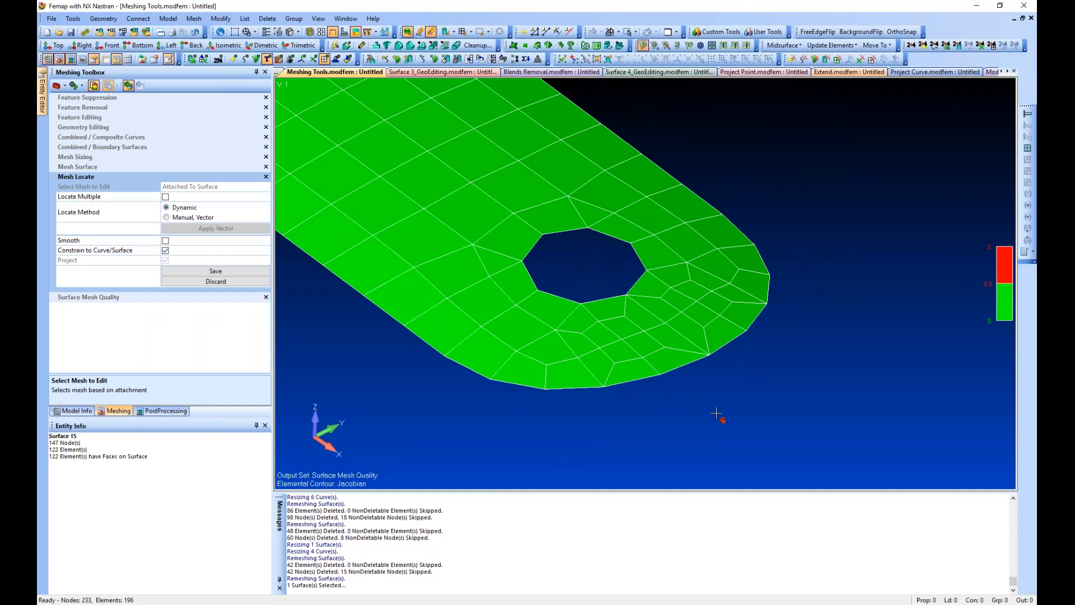
mouse_move(474, 396)
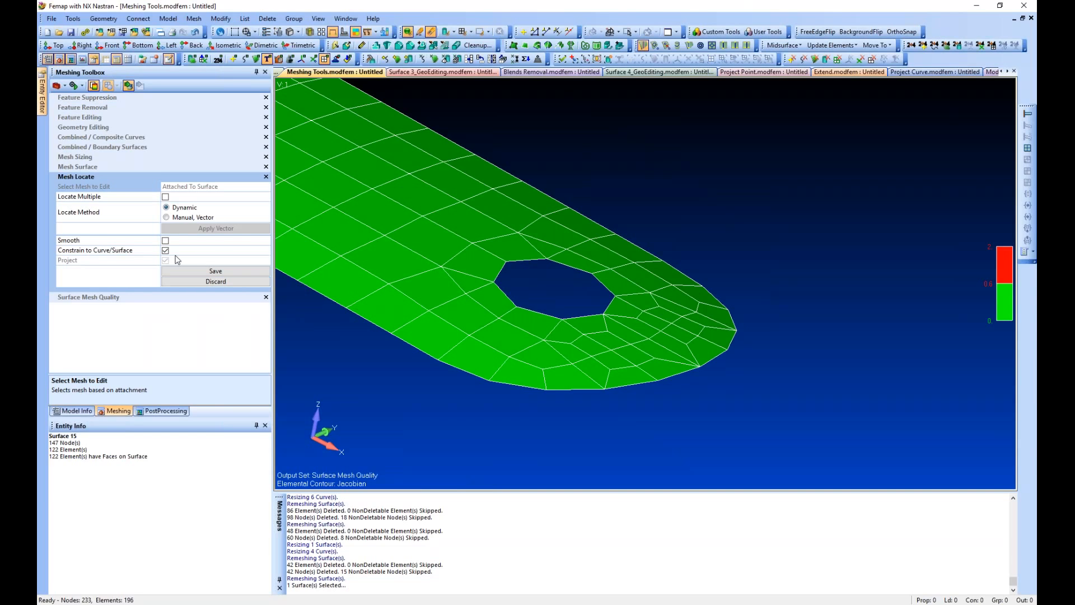
left_click(166, 250)
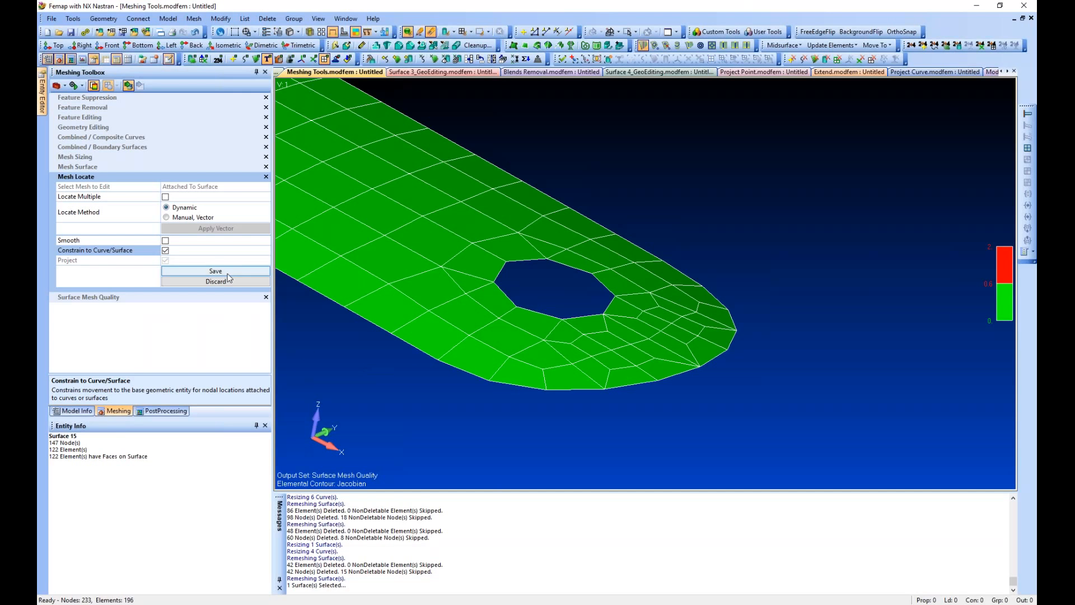
- Save the repositioned node layout in Mesh Locate
left_click(215, 271)
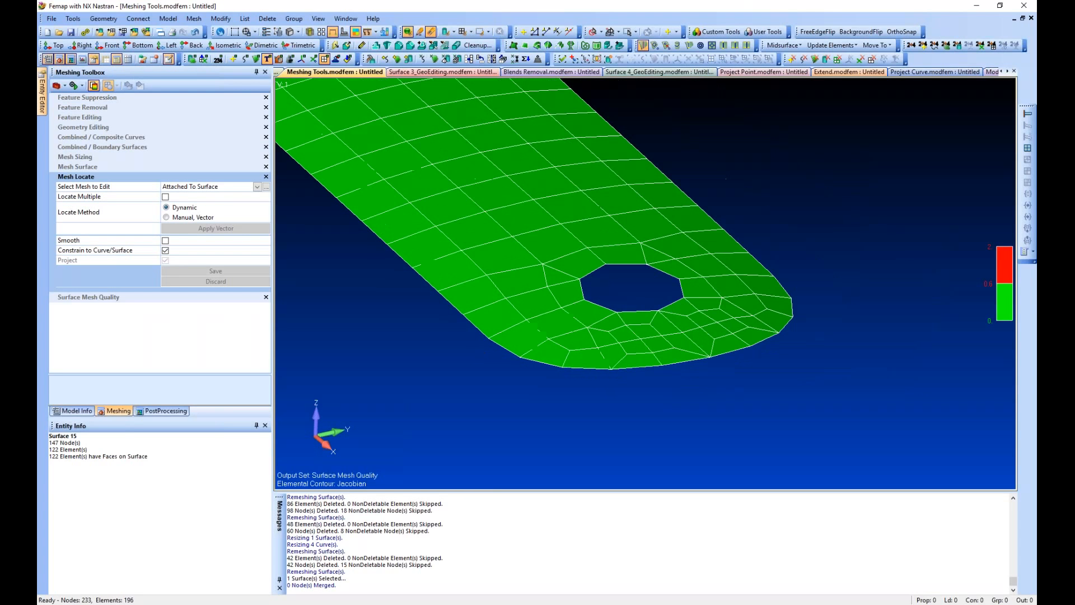
mouse_move(399, 358)
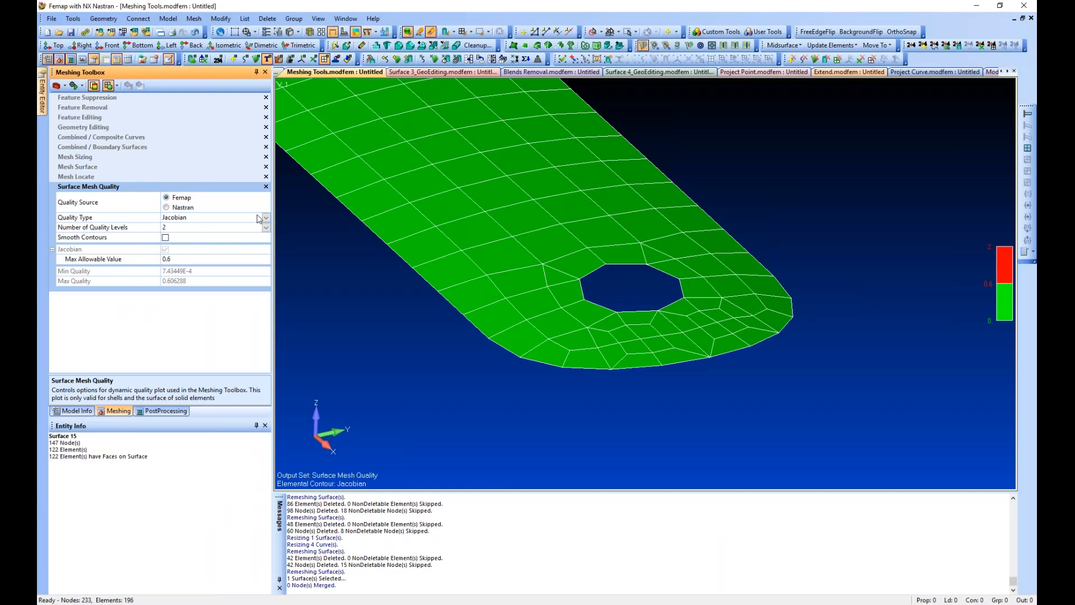
left_click(265, 218)
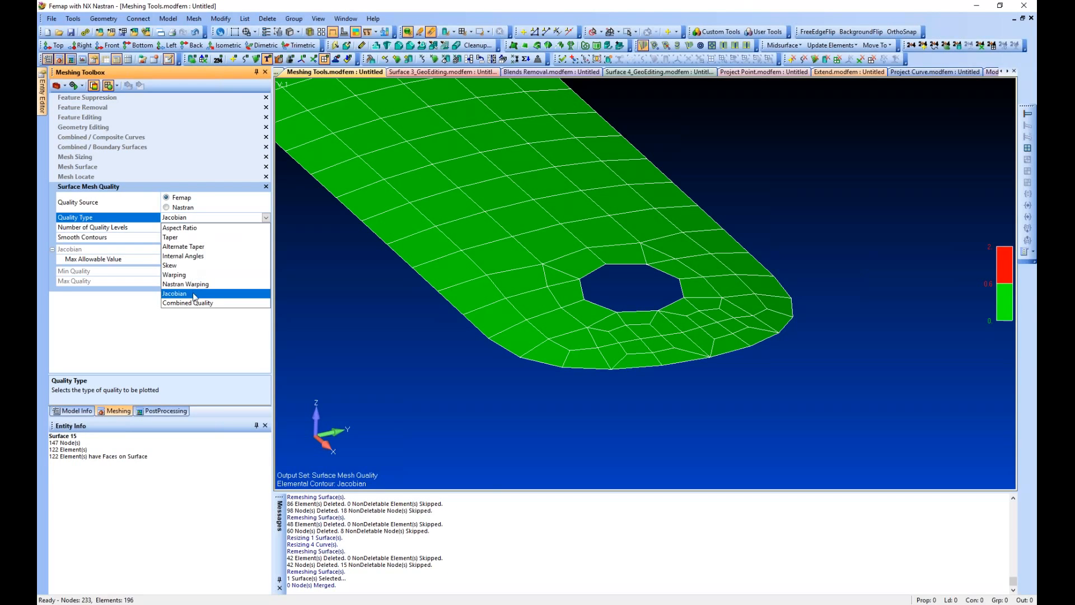
left_click(175, 294)
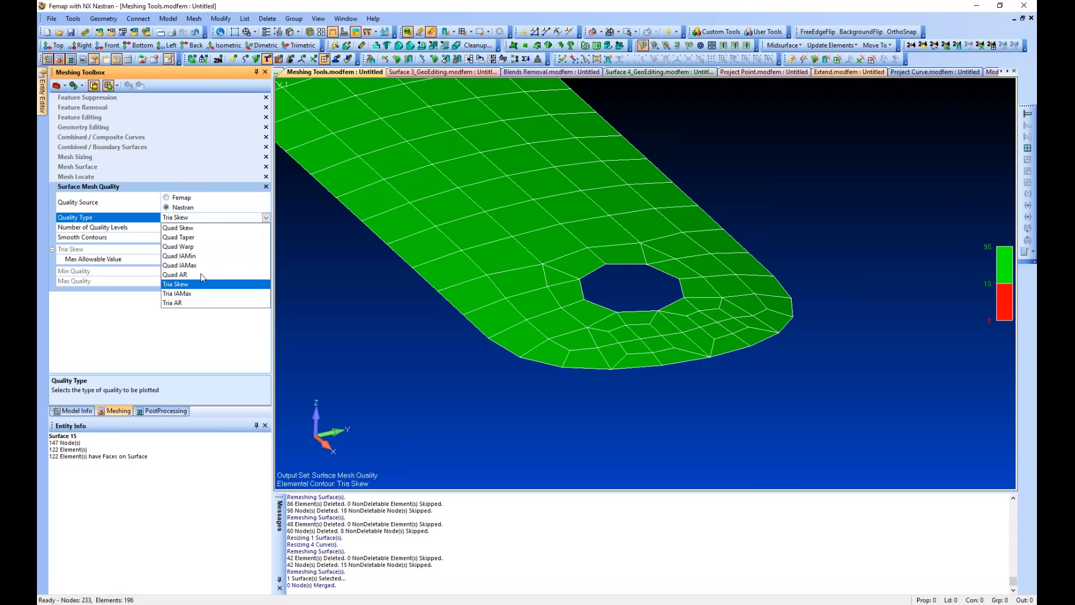
left_click(175, 274)
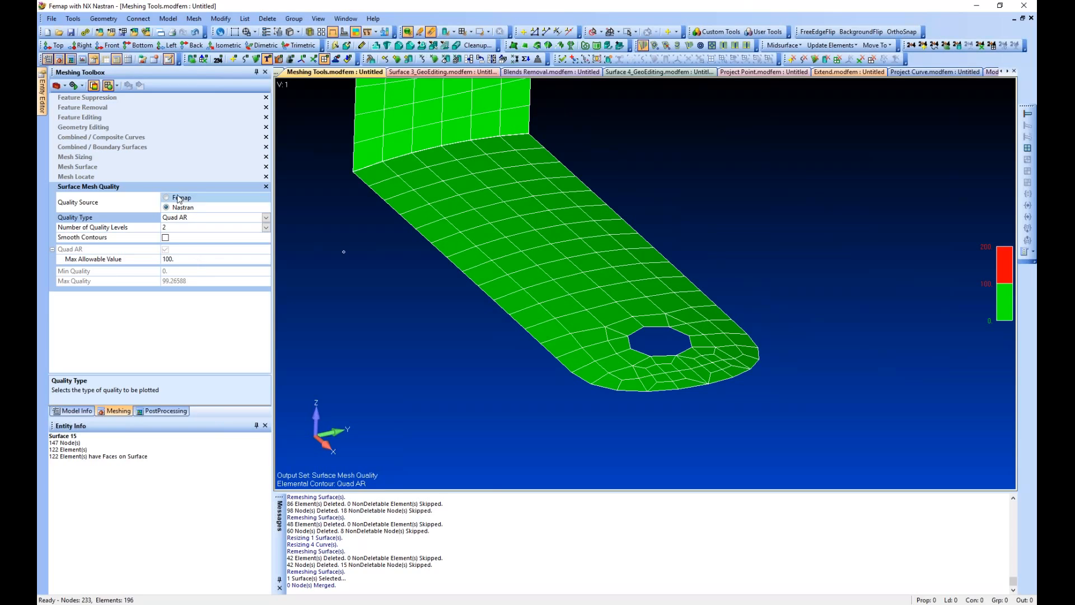
left_click(166, 197)
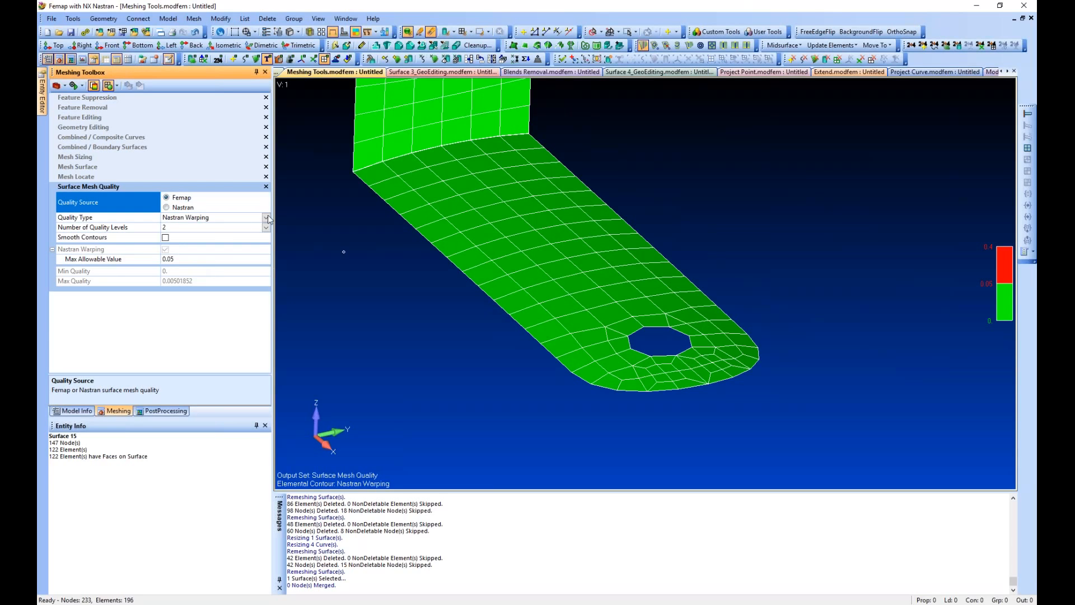
left_click(267, 217)
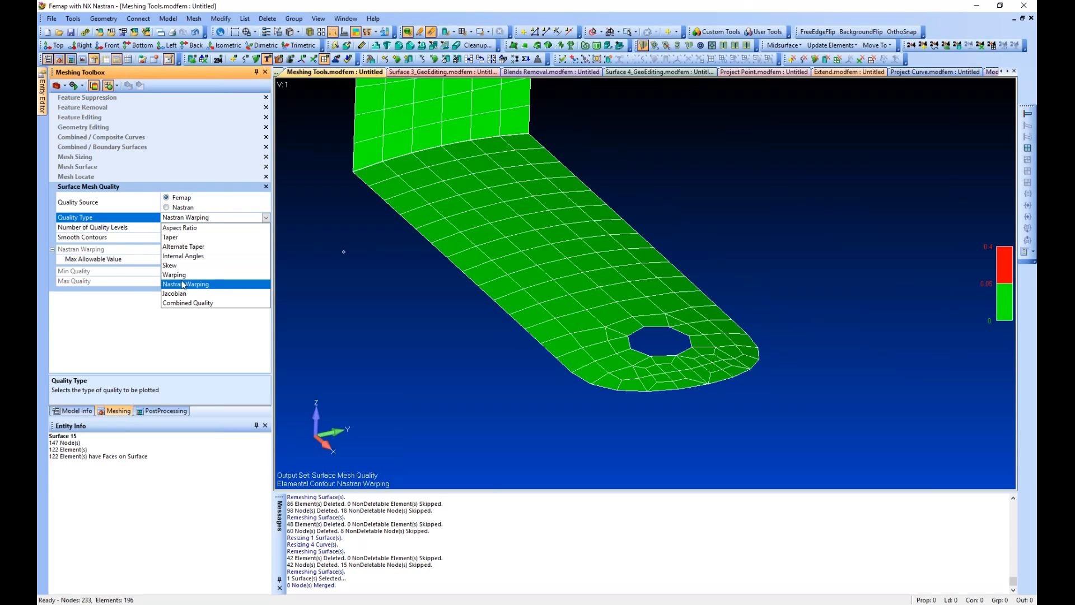
left_click(179, 228)
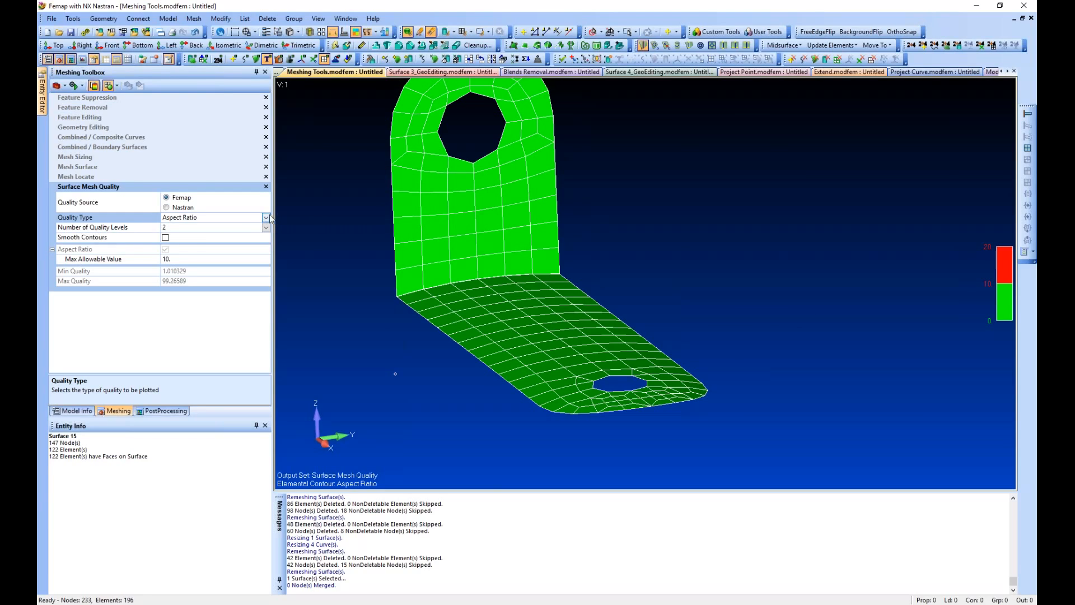
left_click(265, 217)
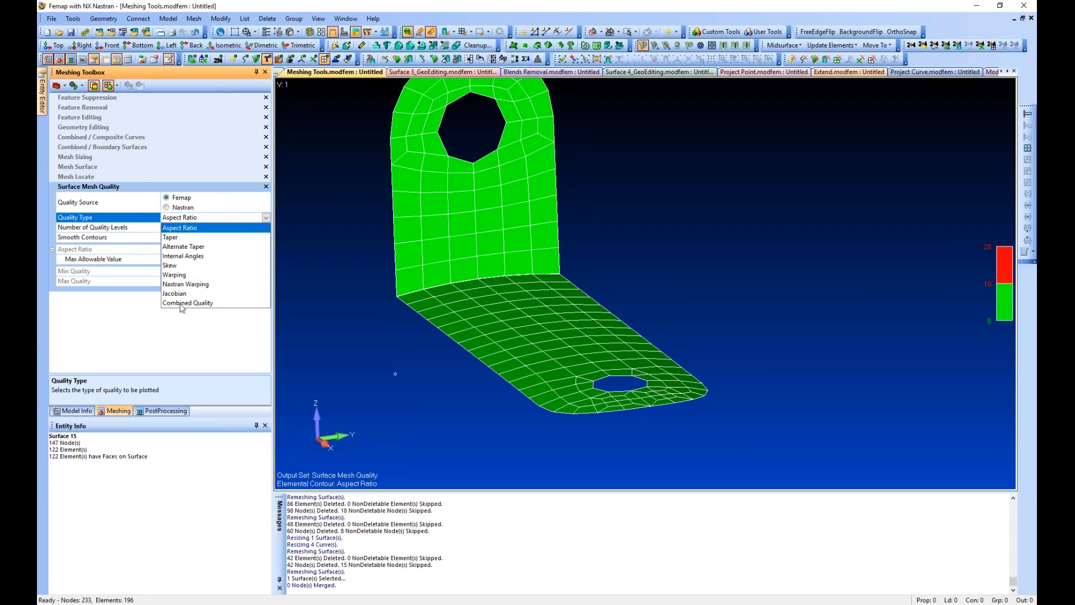
left_click(175, 294)
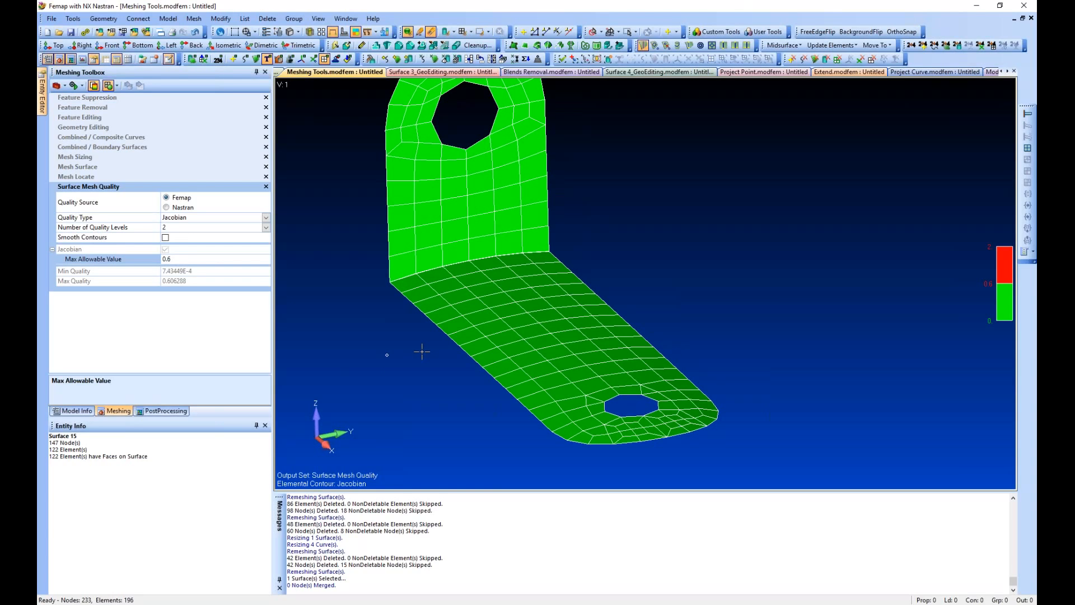
mouse_move(412, 351)
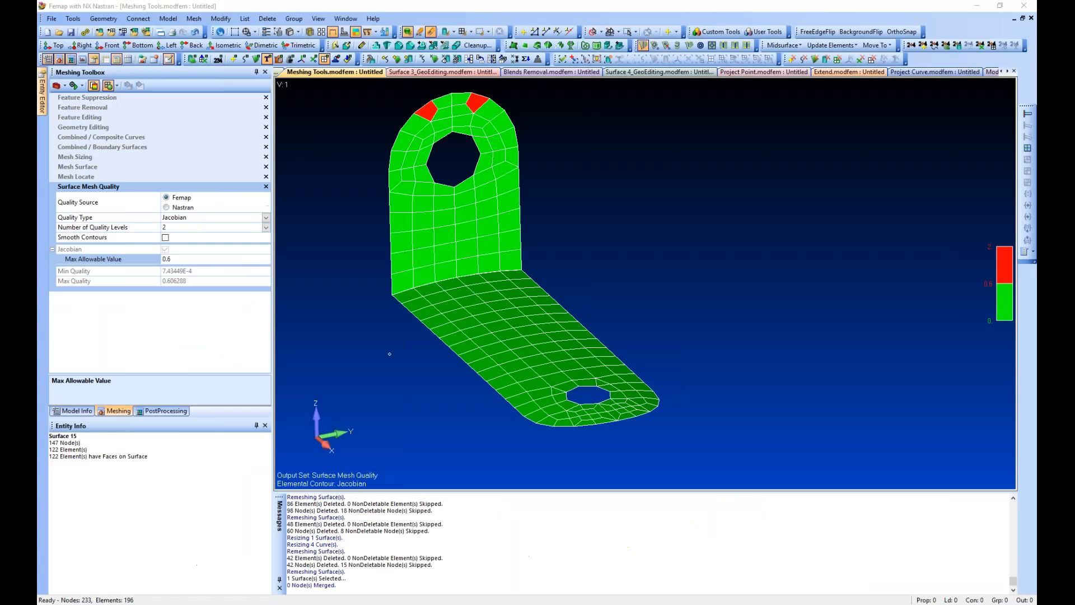
- Set Number of Quality Levels to 4 for the Jacobian contour
left_click(265, 228)
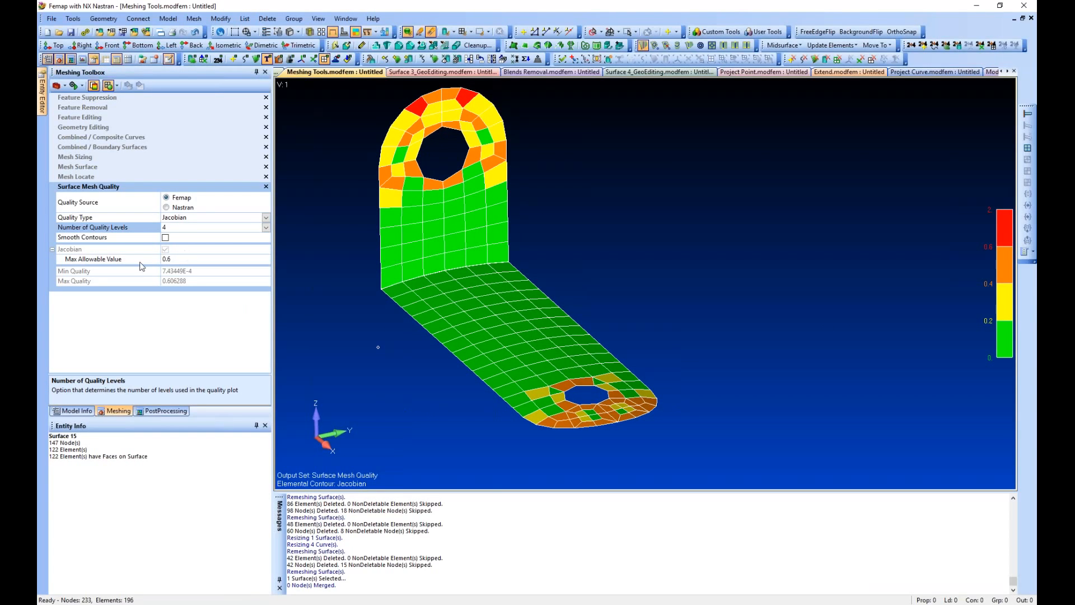
mouse_move(176, 266)
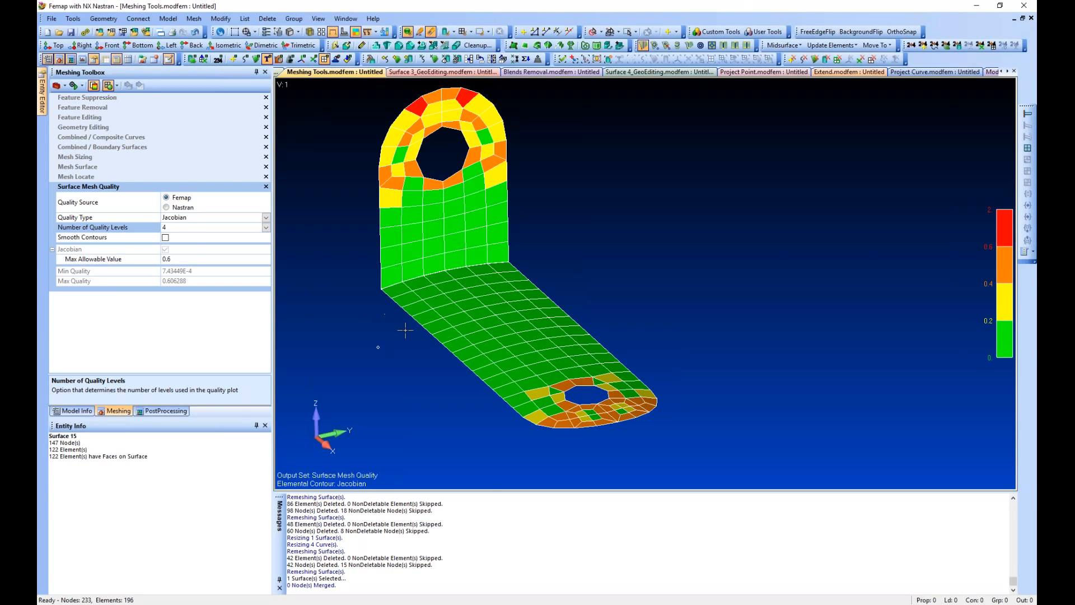
mouse_move(240, 425)
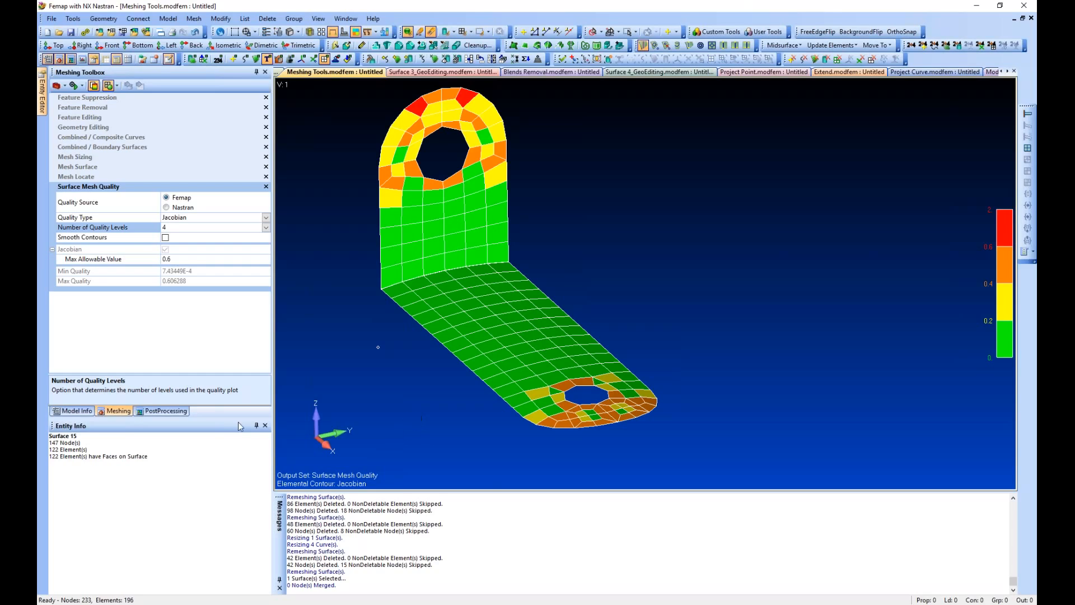